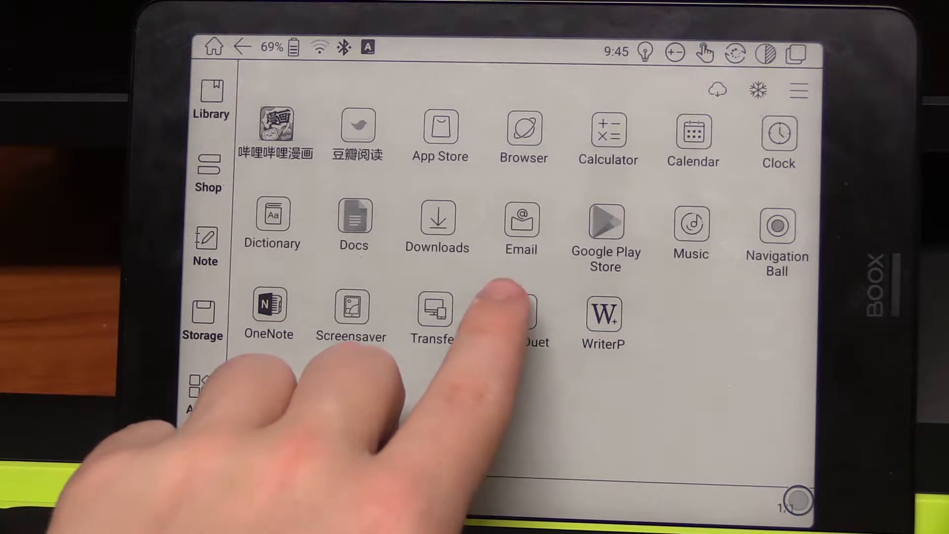
Step: Launch WriterDuet from the Boox Apps screen
{"action": "left_click", "coordinate": [532, 309]}
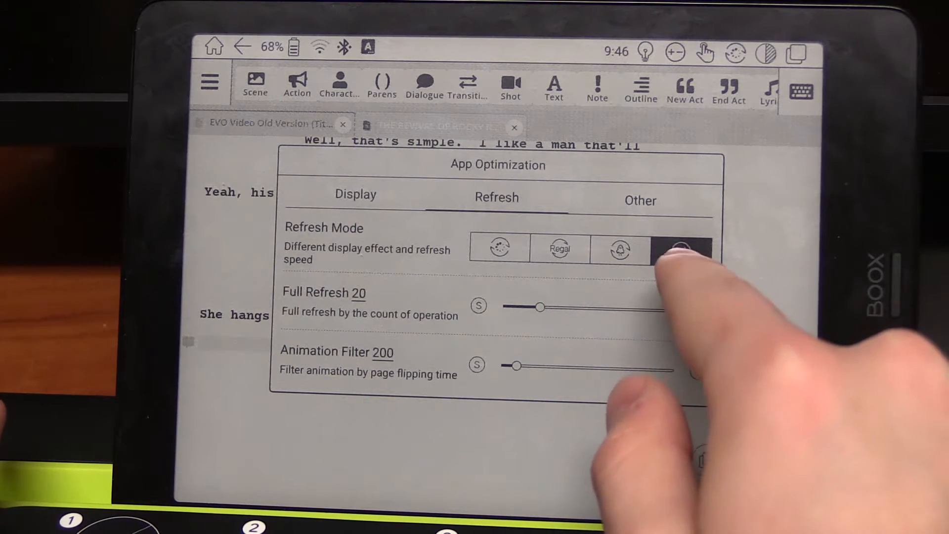
Step: Choose the rightmost, fastest Refresh Mode option in App Optimization
{"action": "left_click", "coordinate": [682, 250]}
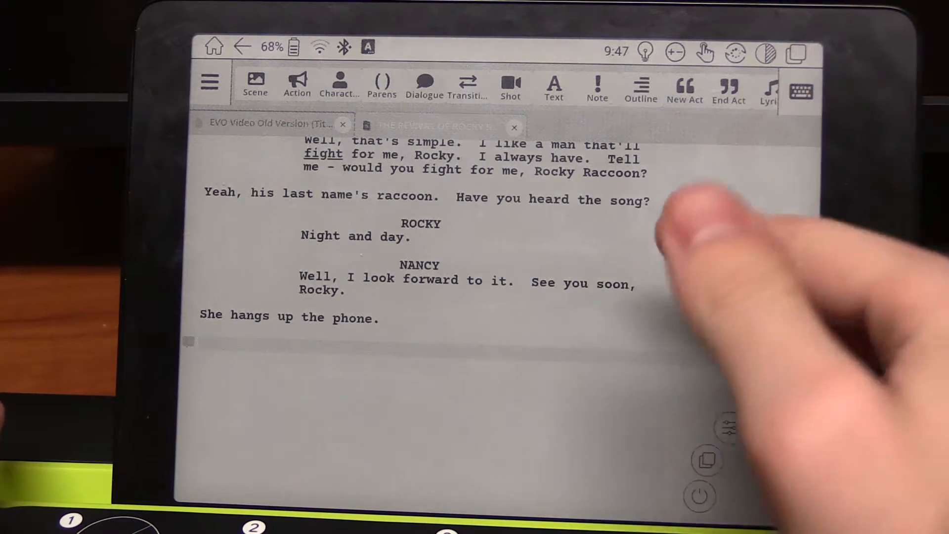
{"action": "scroll", "scroll_direction": "down", "scroll_amount": 3}
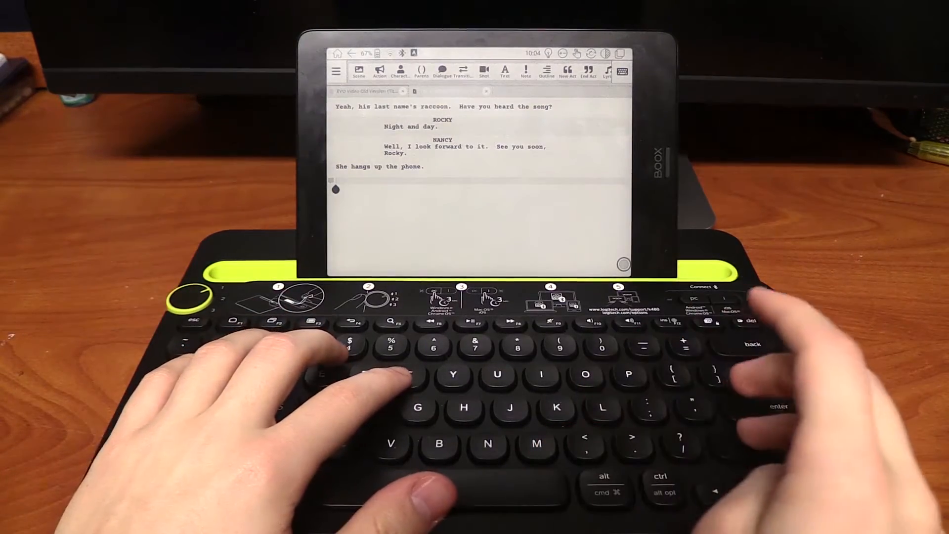
Step: Enter 'Testing Testing one two' on the empty line via the Logitech keyboard, then trim it to 'one tw'
{"action": "type", "text": "Testing"}
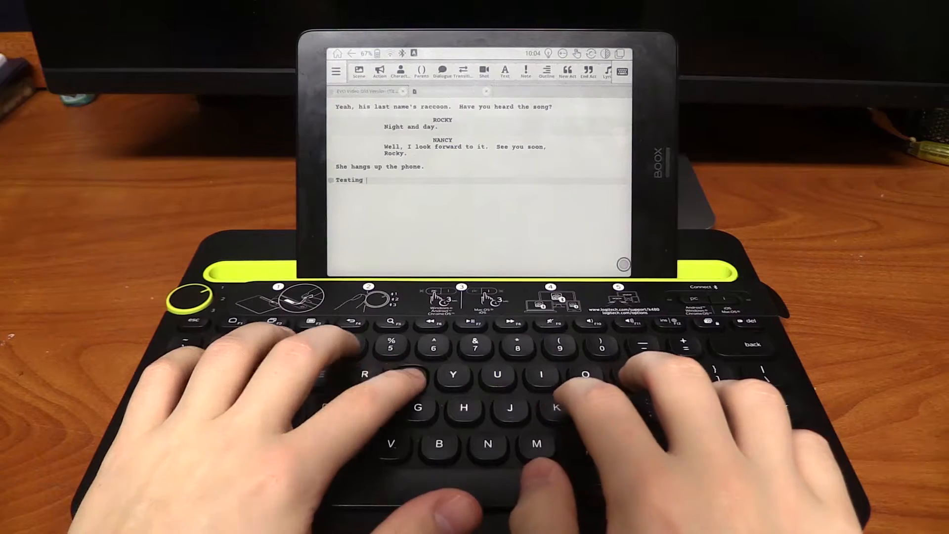
{"action": "type", "text": "Testing"}
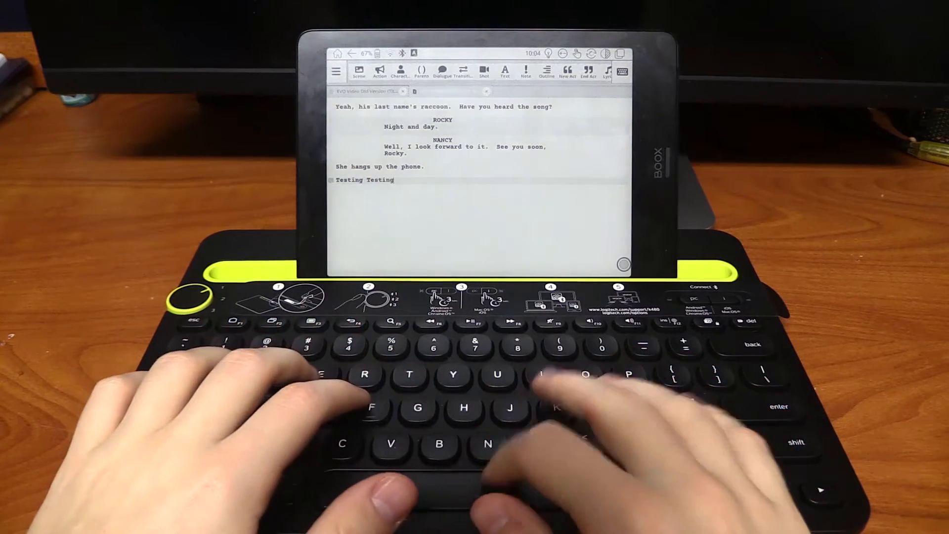
{"action": "type", "text": "o"}
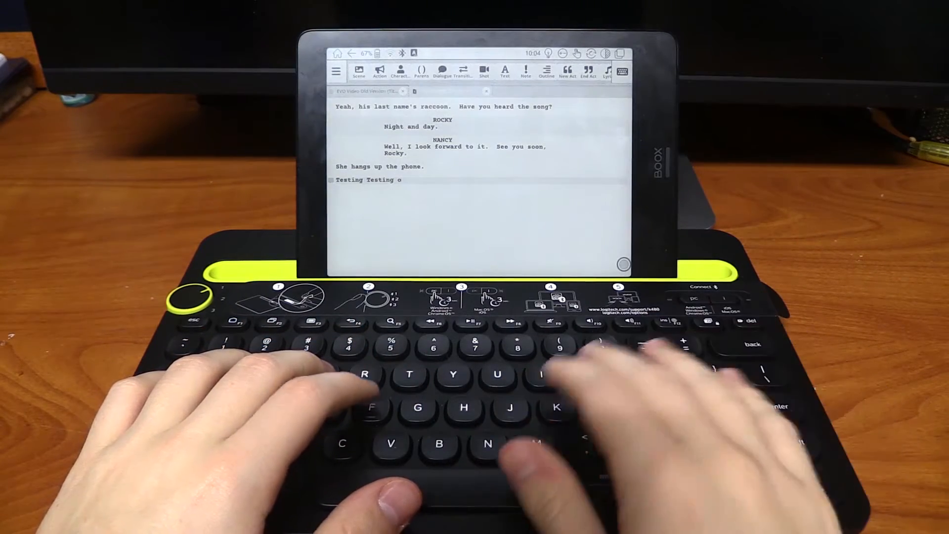
{"action": "type", "text": "ne"}
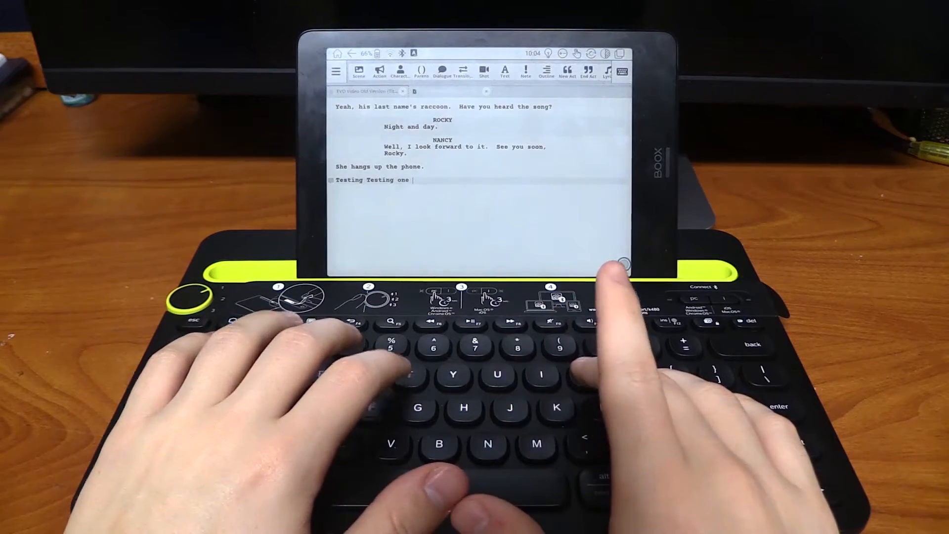
{"action": "type", "text": "two thre"}
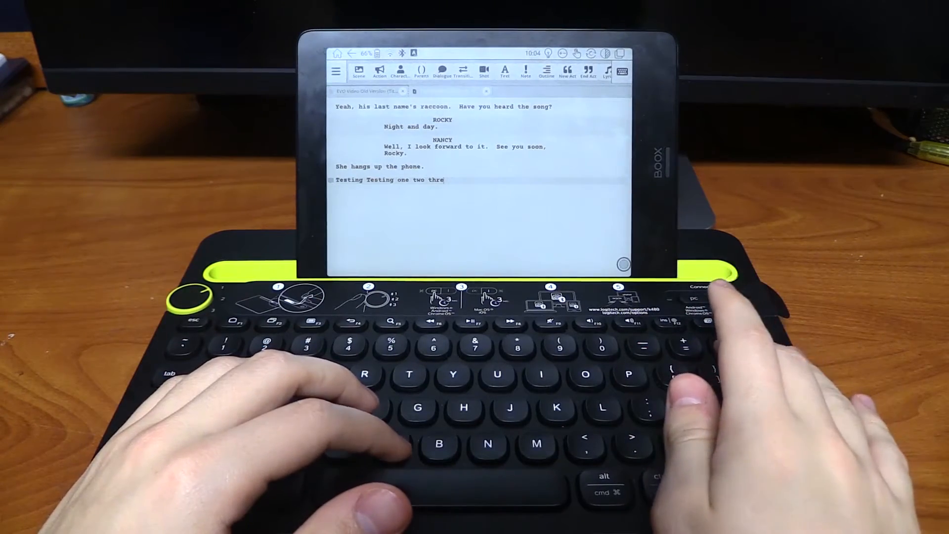
{"action": "key", "text": "backspace"}
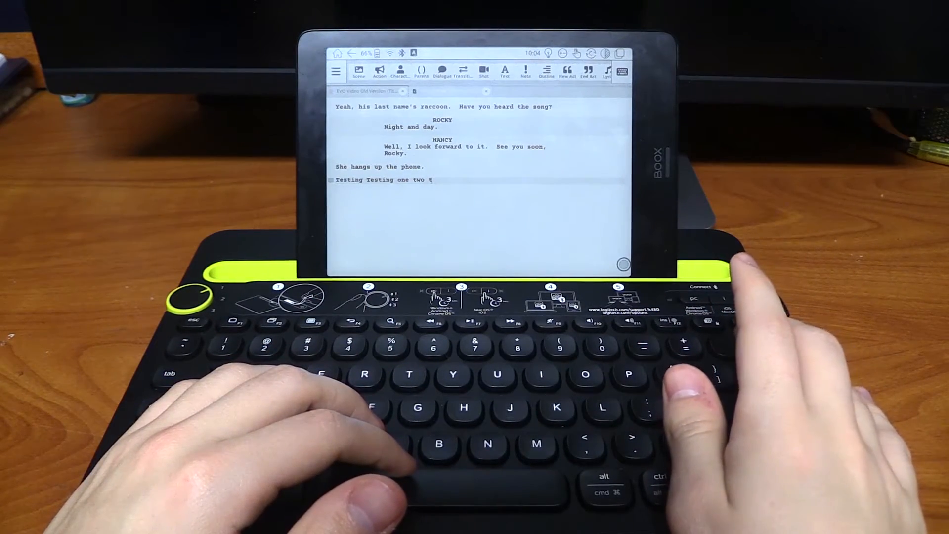
{"action": "key", "text": "backspace"}
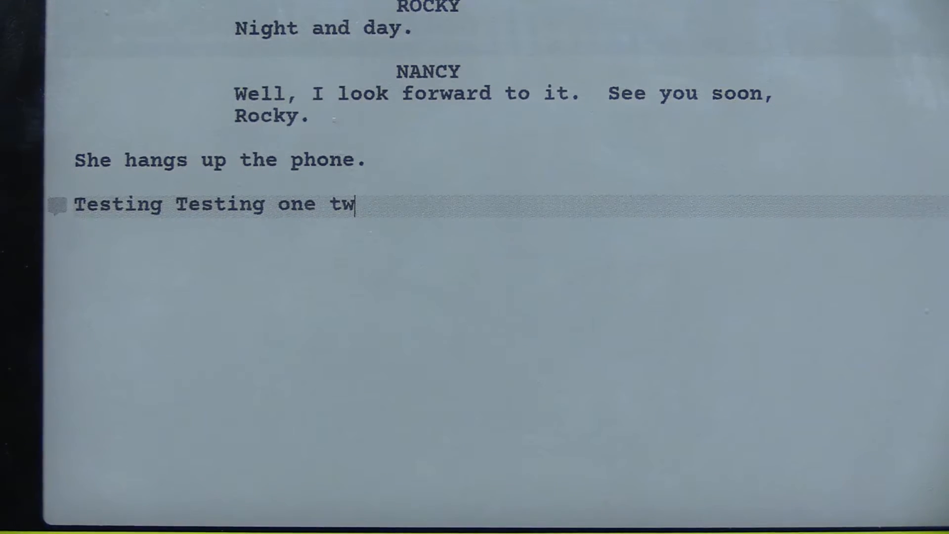
Step: Backspace the test line, retype 'test', and erase it back to 'Tes'
{"action": "key", "text": "Backspace"}
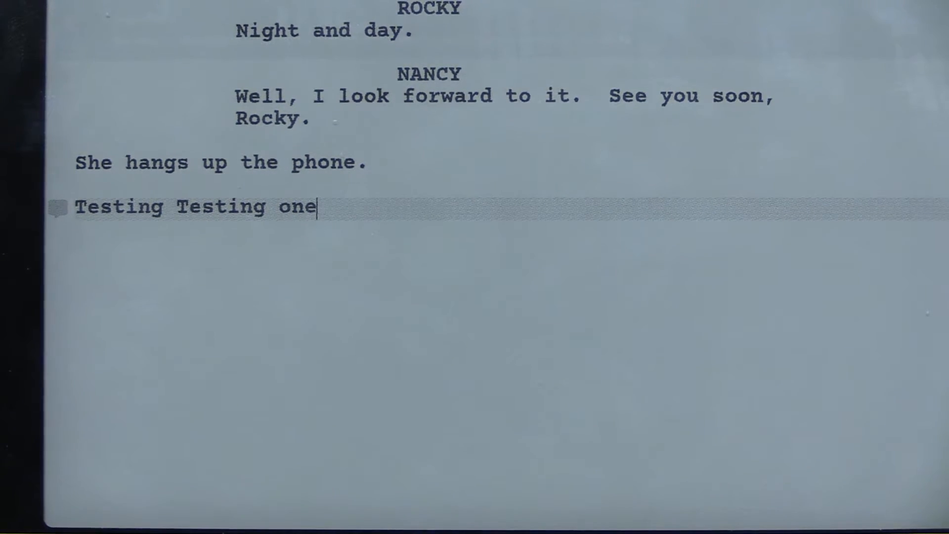
{"action": "type", "text": "t"}
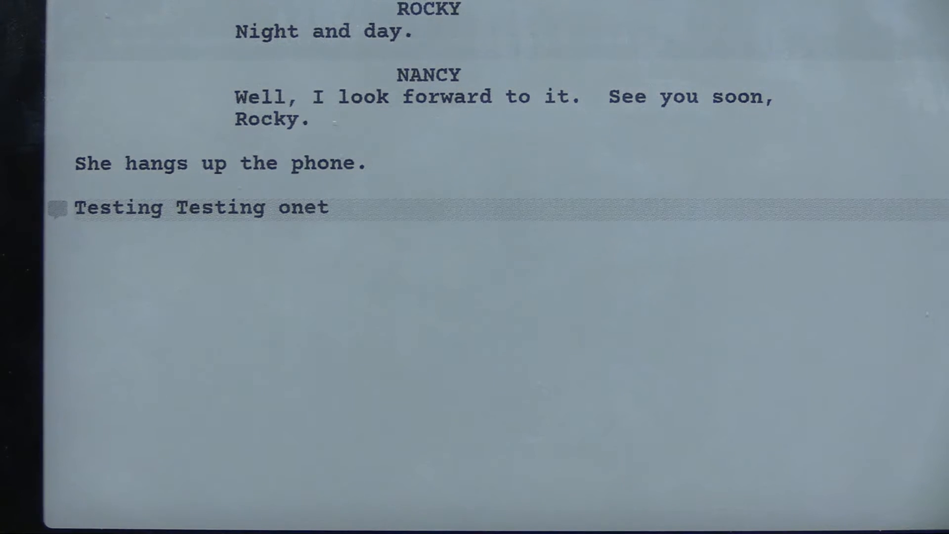
{"action": "type", "text": "est"}
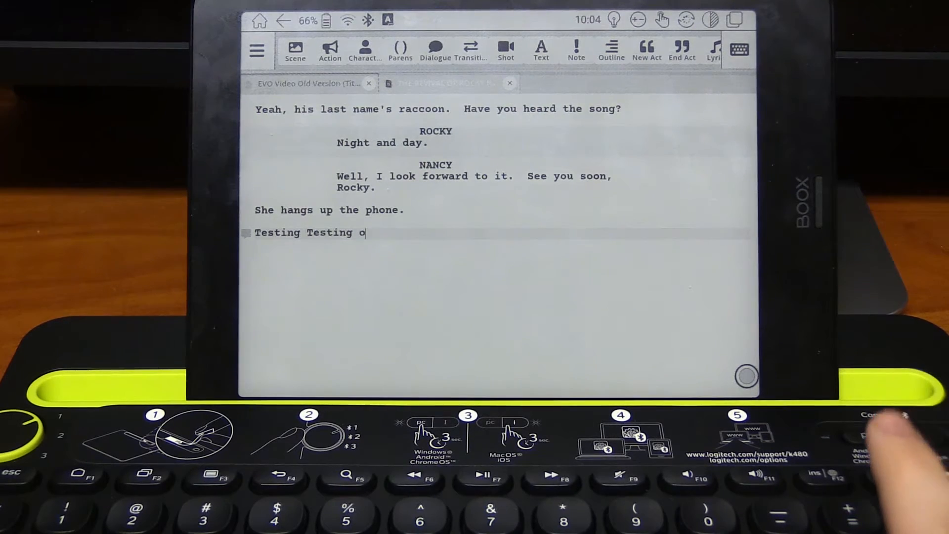
{"action": "key", "text": "Backspace"}
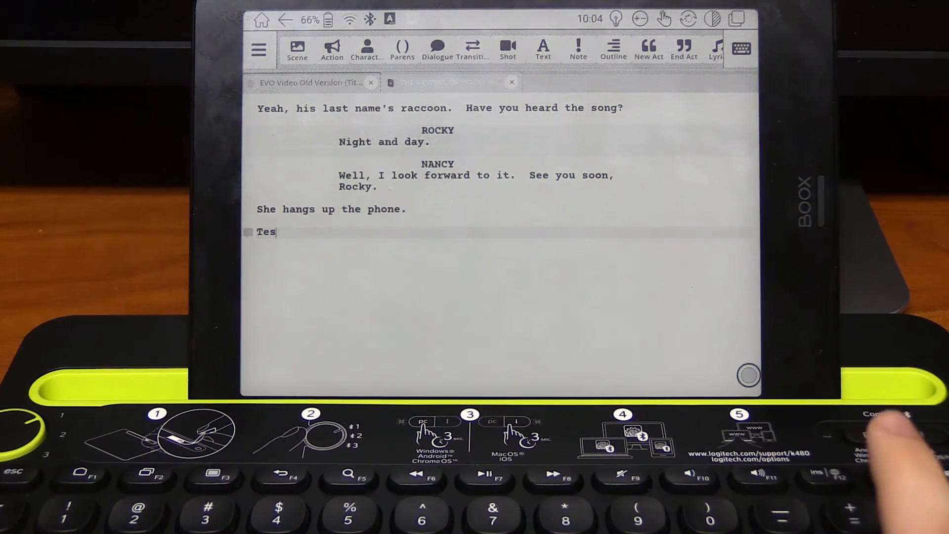